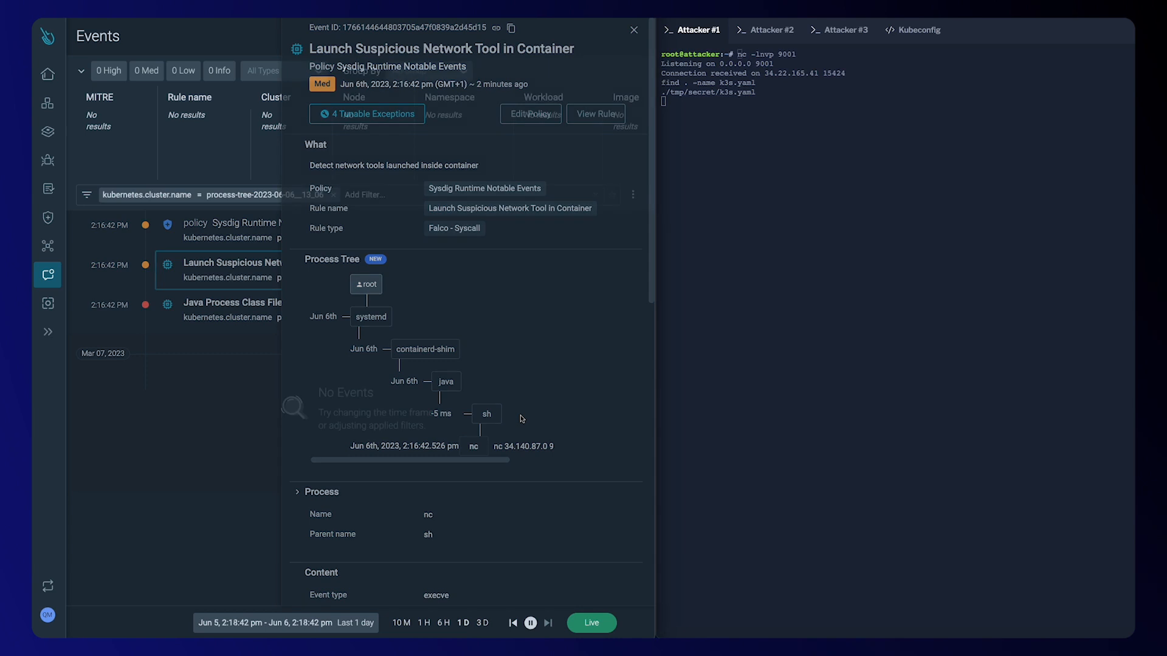
Step: Close the 'Launch Suspicious Network Tool in Container' event detail panel
click(634, 30)
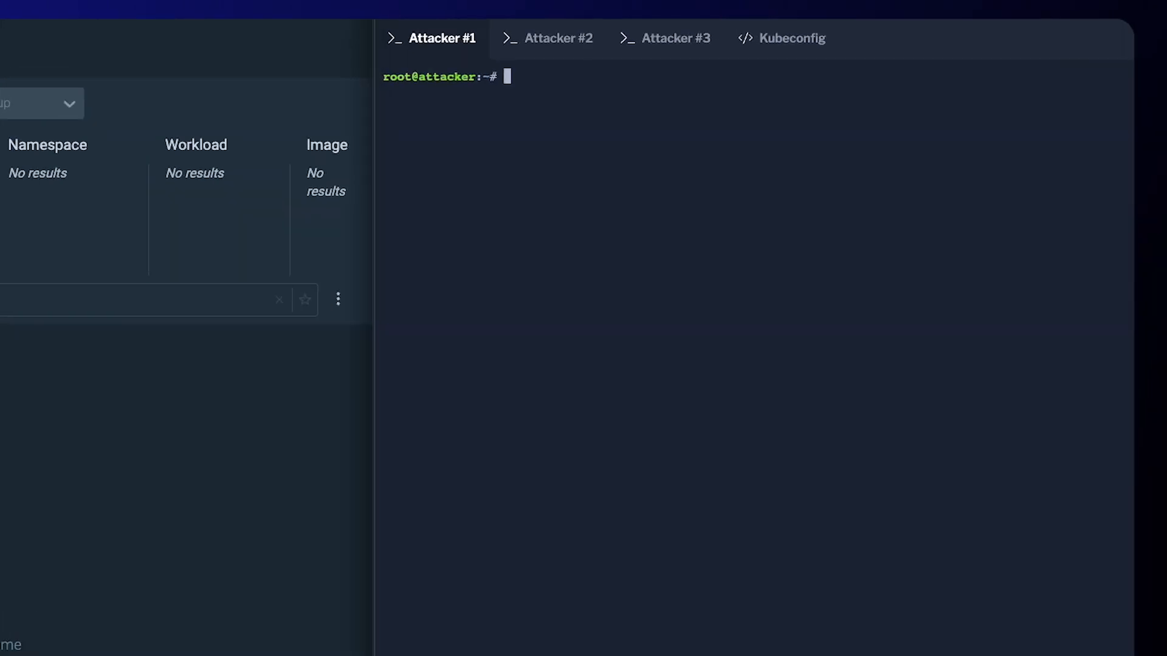
mouse_move(804, 132)
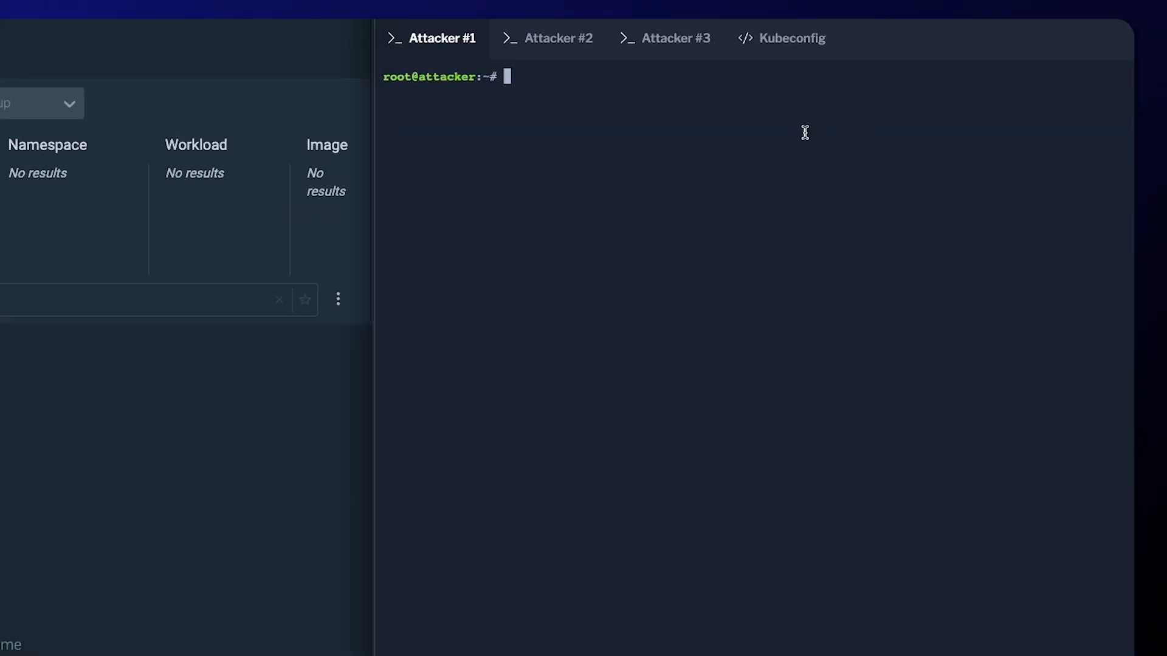
Step: Listen with nc on port 9001, then log in with the copied jndi payload as username
text(nc -lnvp 9001)
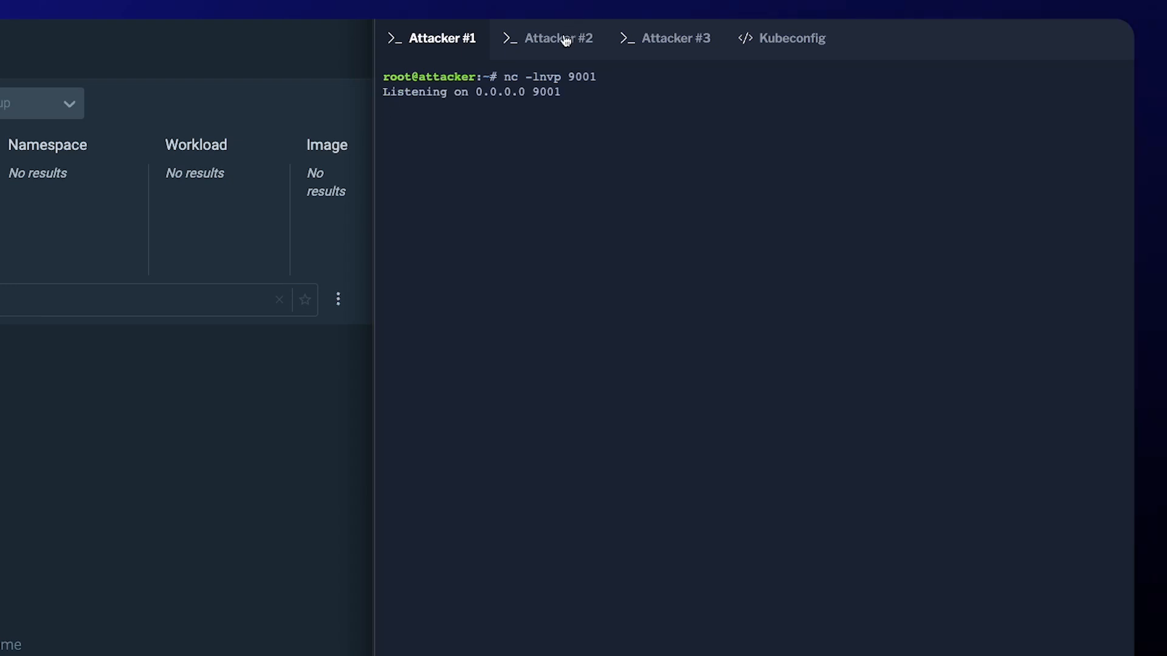
click(557, 38)
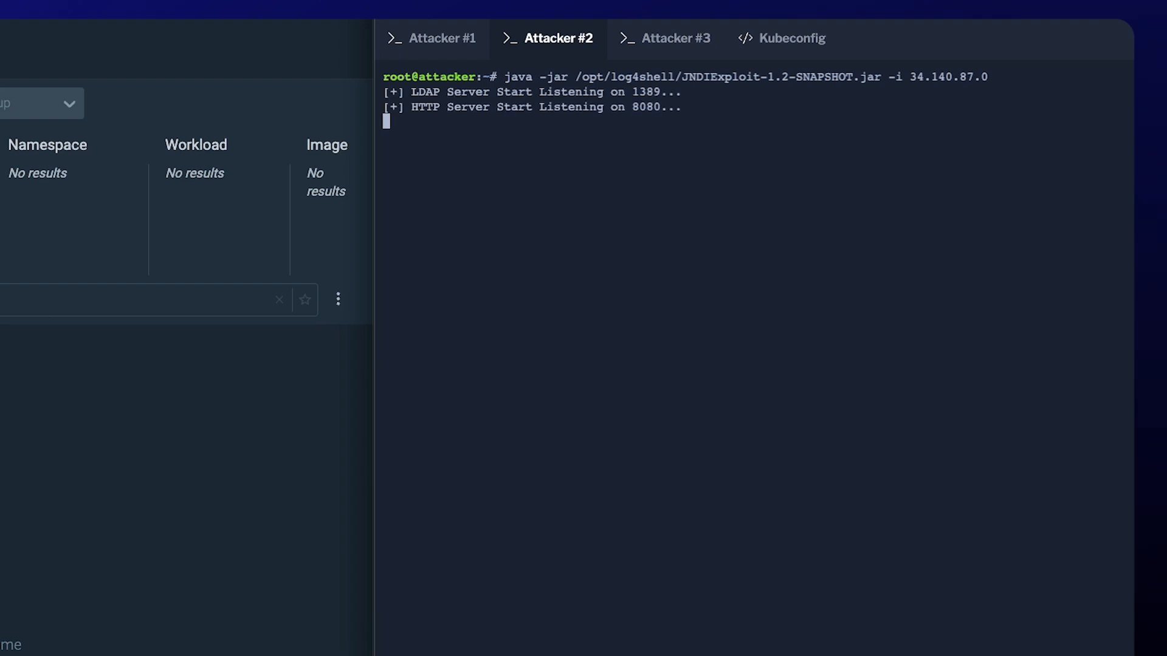
click(679, 37)
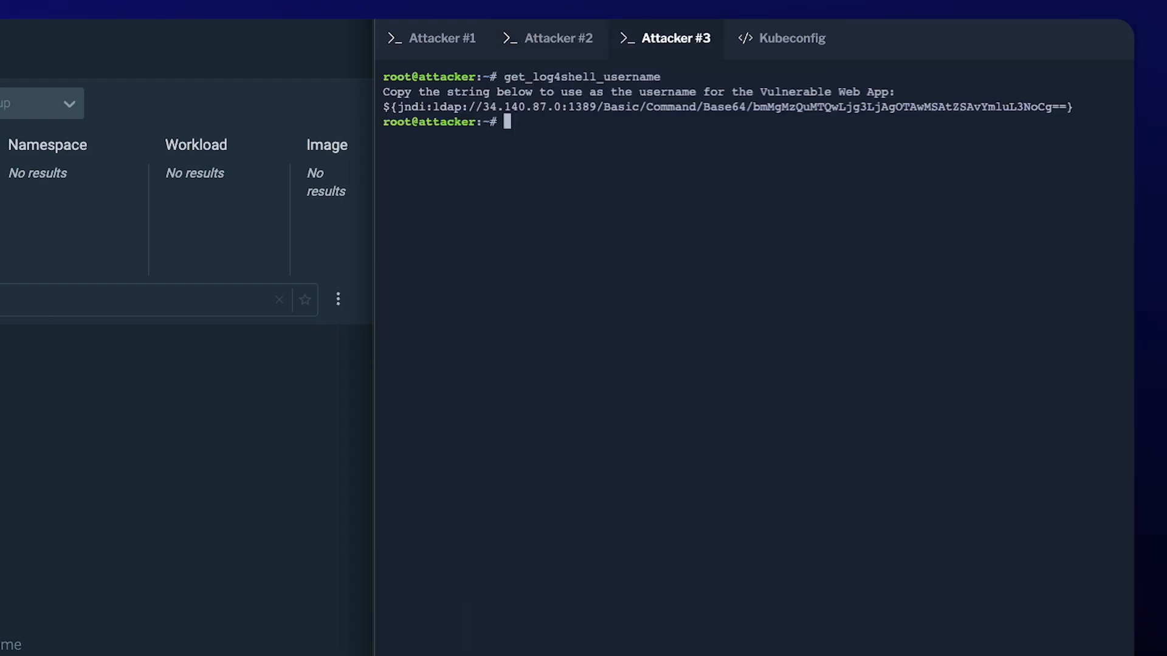
drag(758, 106, 1072, 106)
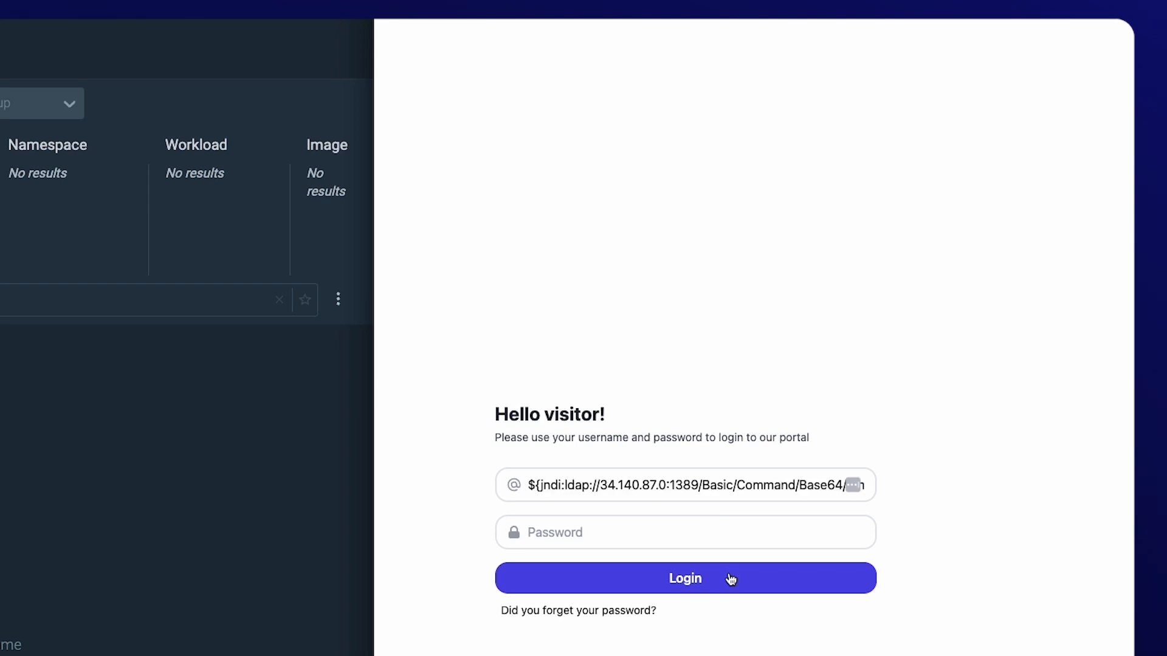
click(685, 578)
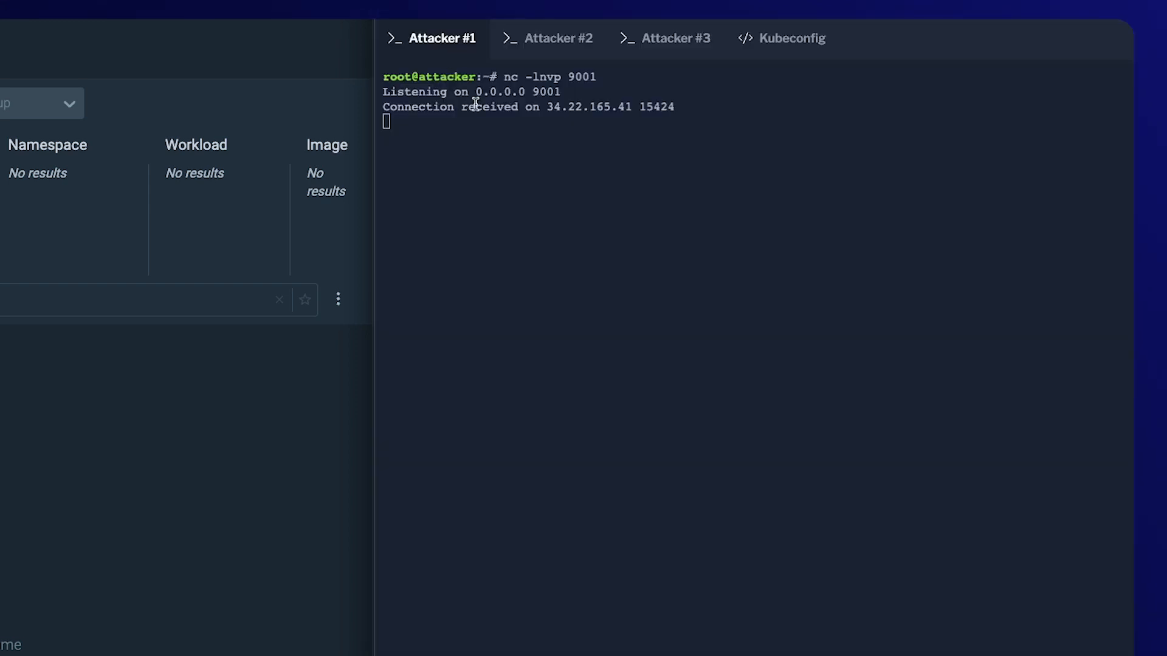
Step: Find k3s.yaml through the reverse shell and print ./tmp/secret/k3s.yaml
text(find . -name k3s.yaml)
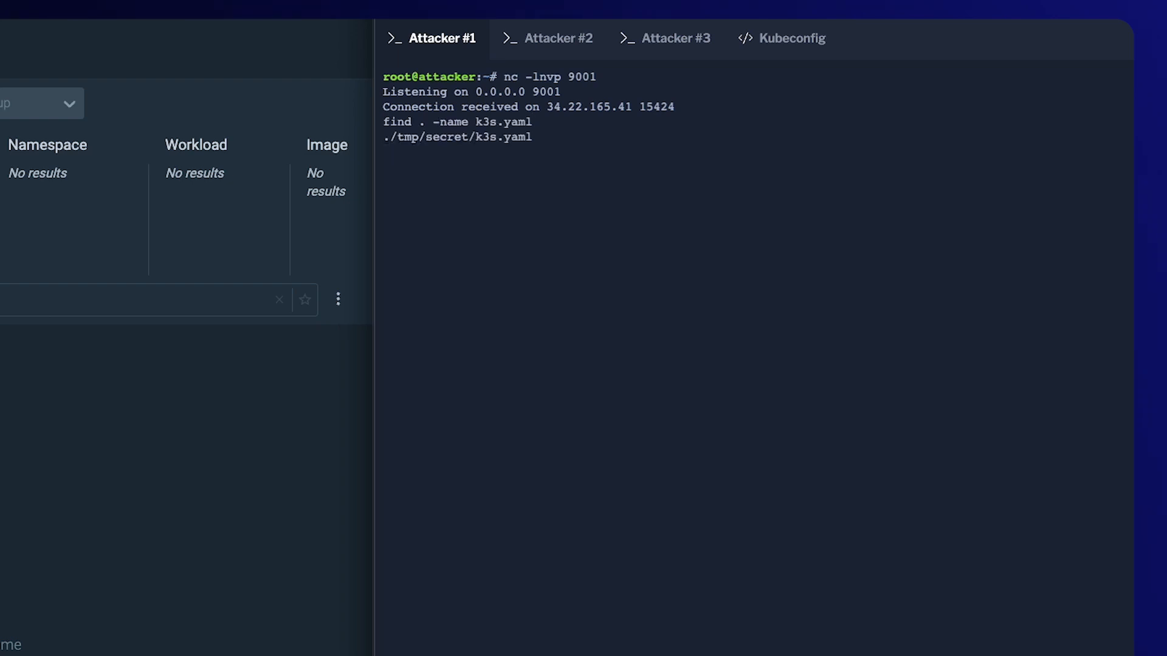
text(cat ./tmp/secret/k3s.yaml)
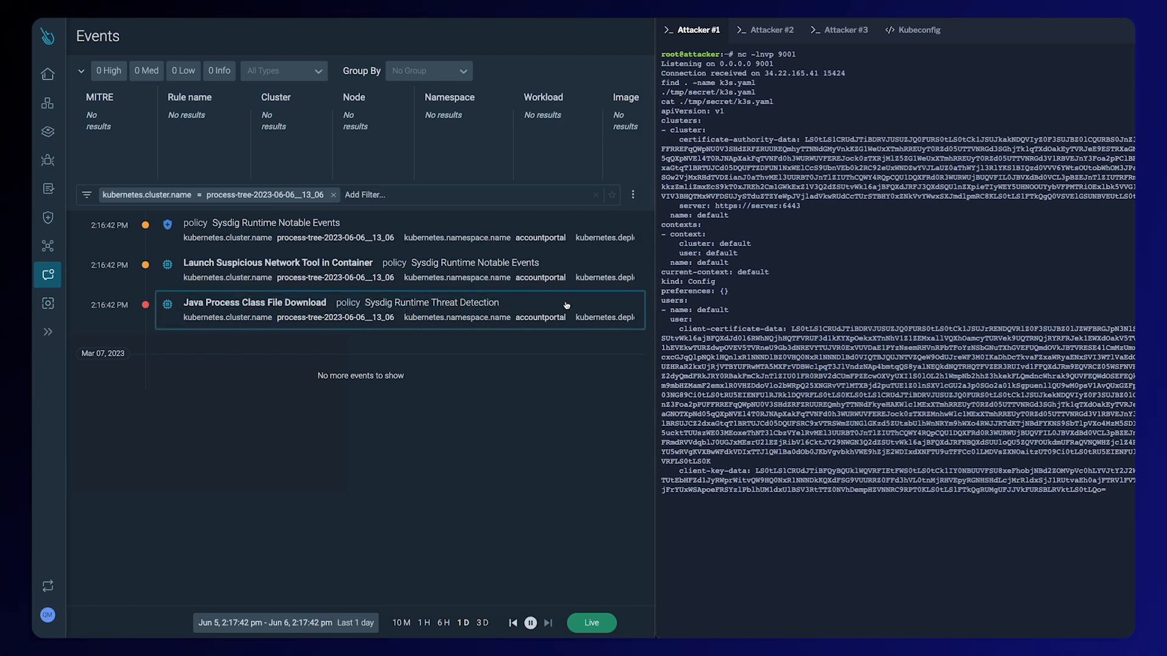
Step: Check the Java Process Class File Download event, then open Launch Suspicious Network Tool in Container
click(255, 302)
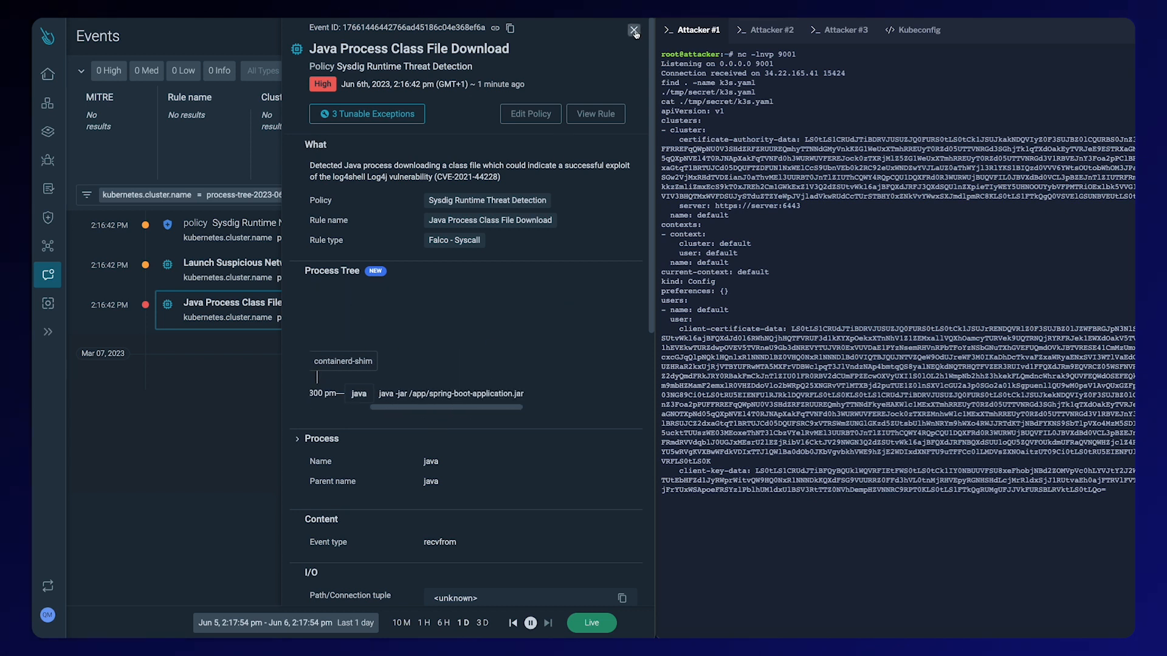
click(633, 30)
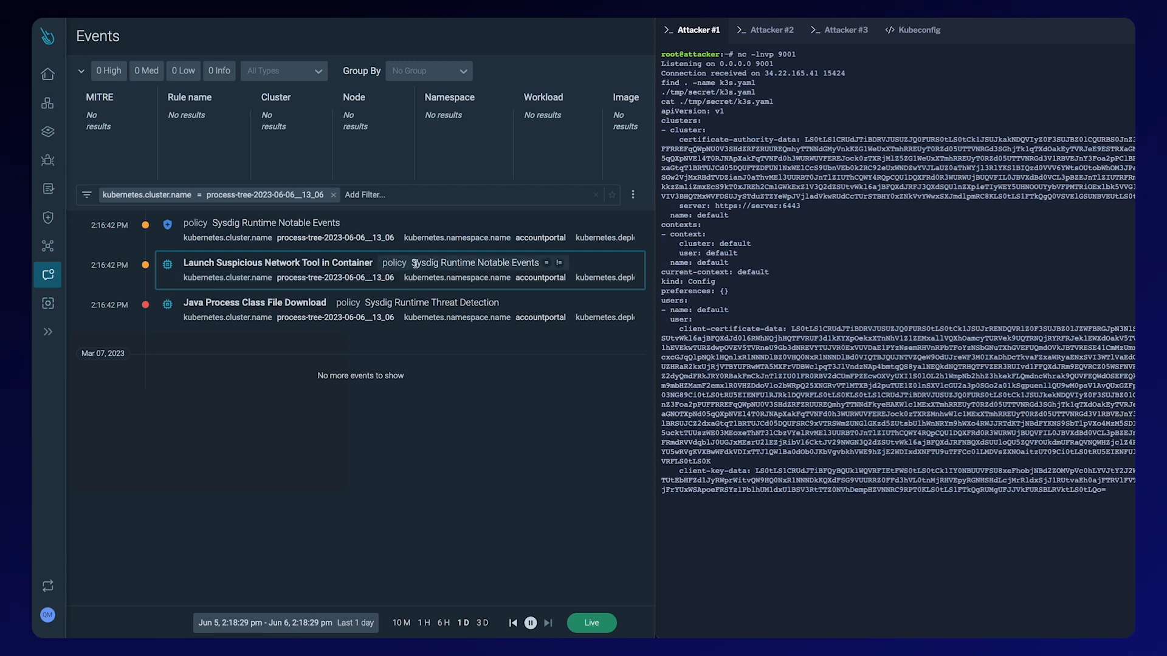
click(277, 262)
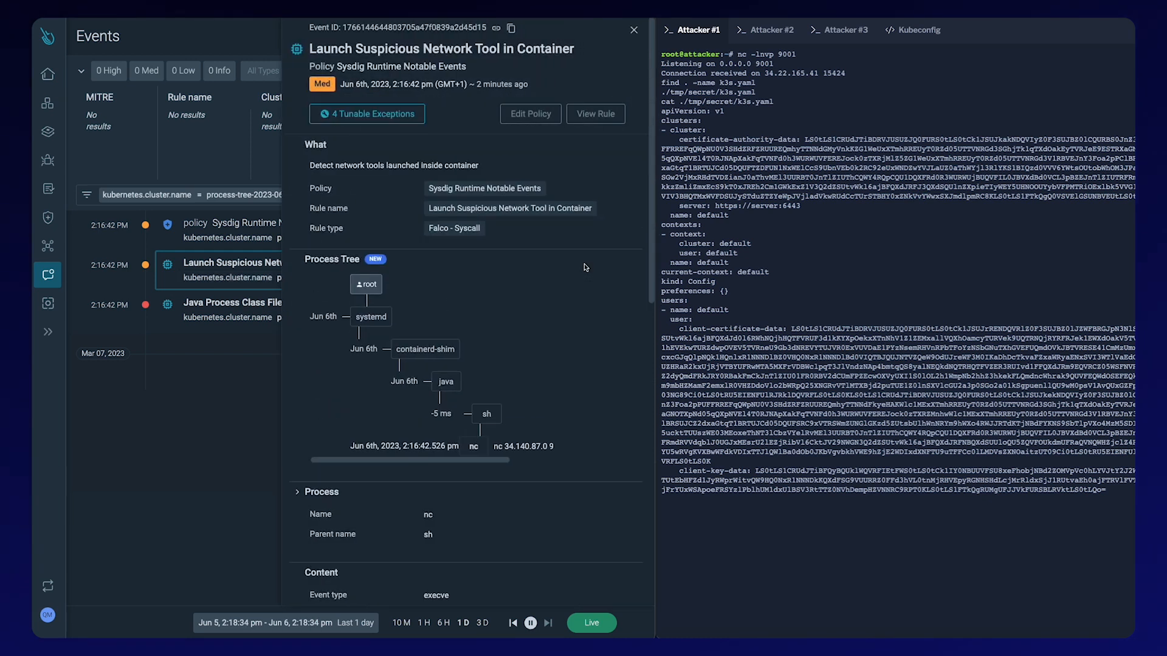